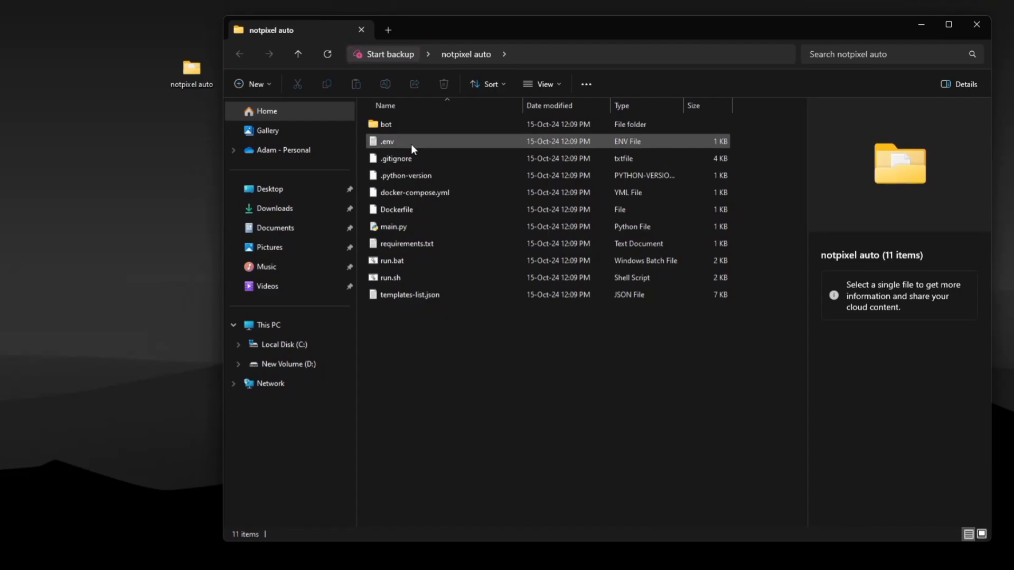
Open the .env file in Notepad and place the cursor after API_ID=.
double_click(387, 140)
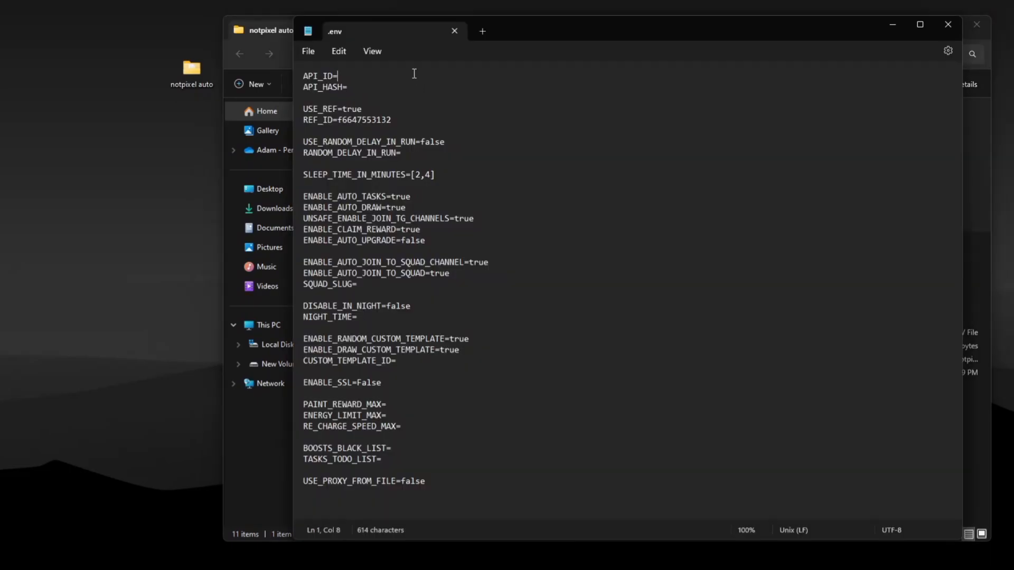
click(308, 50)
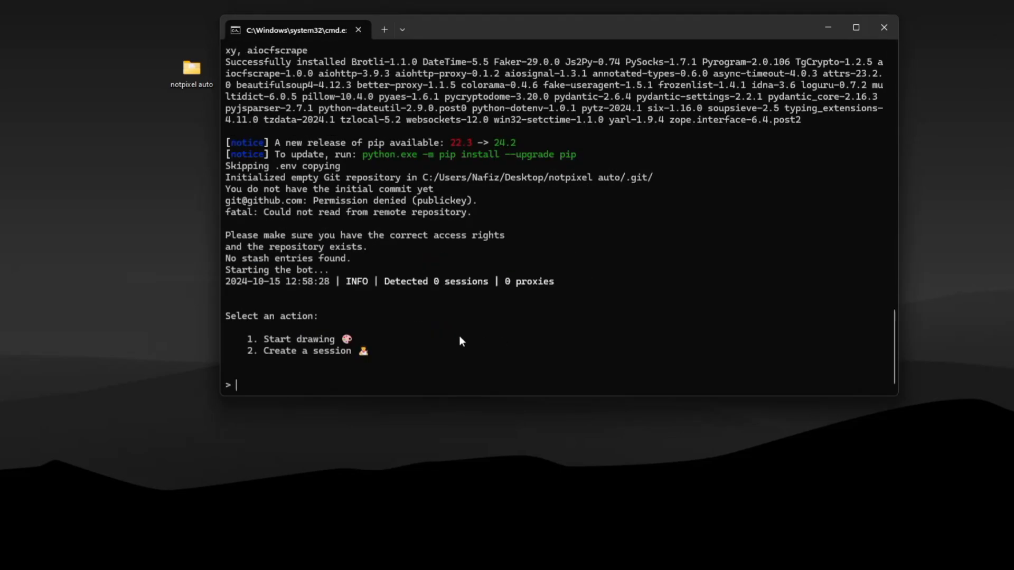
Choose option 2 and create a Telegram session named 'main' for the bot.
text(2)
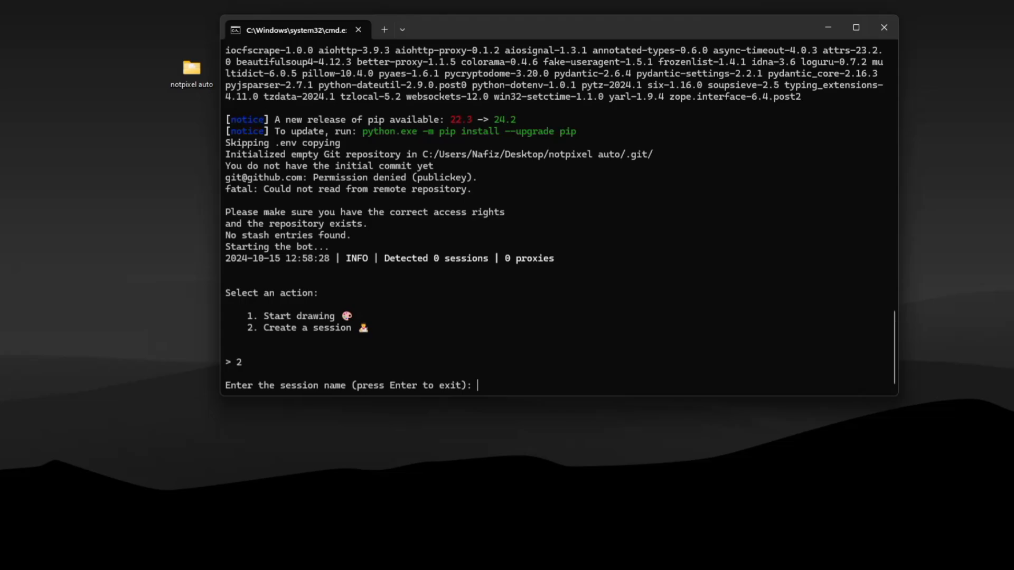
text(main)
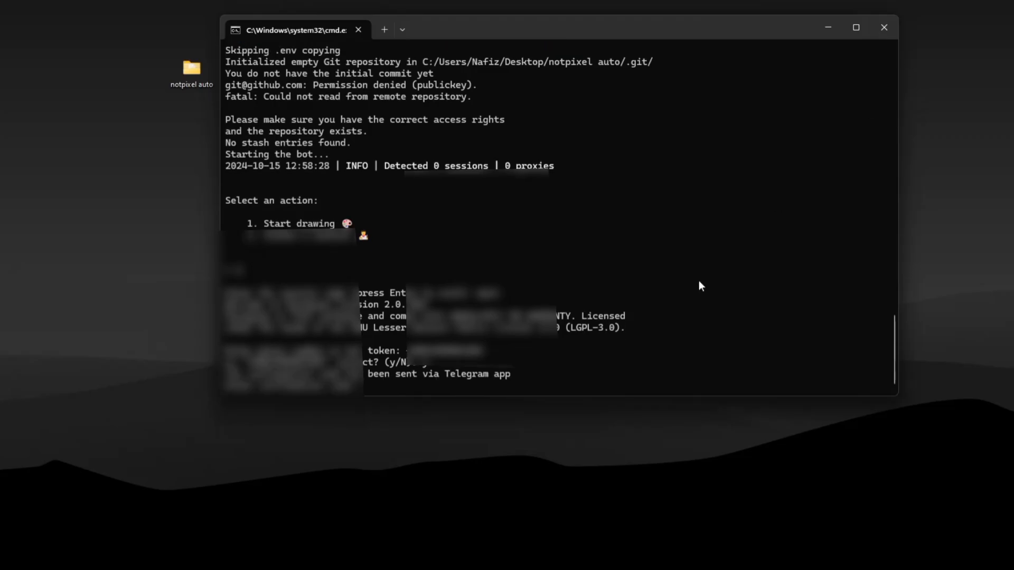
text(2)
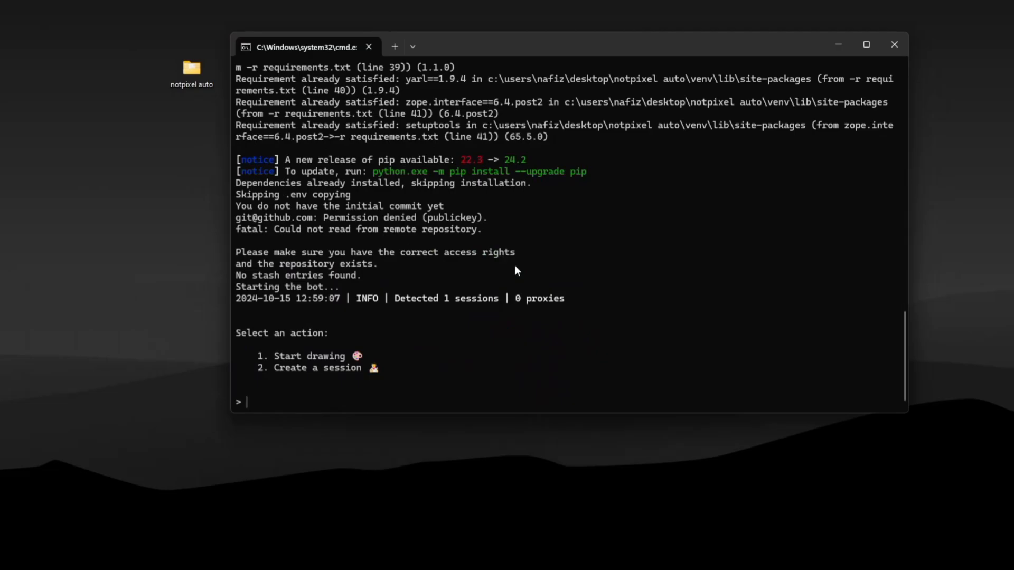
text(1)
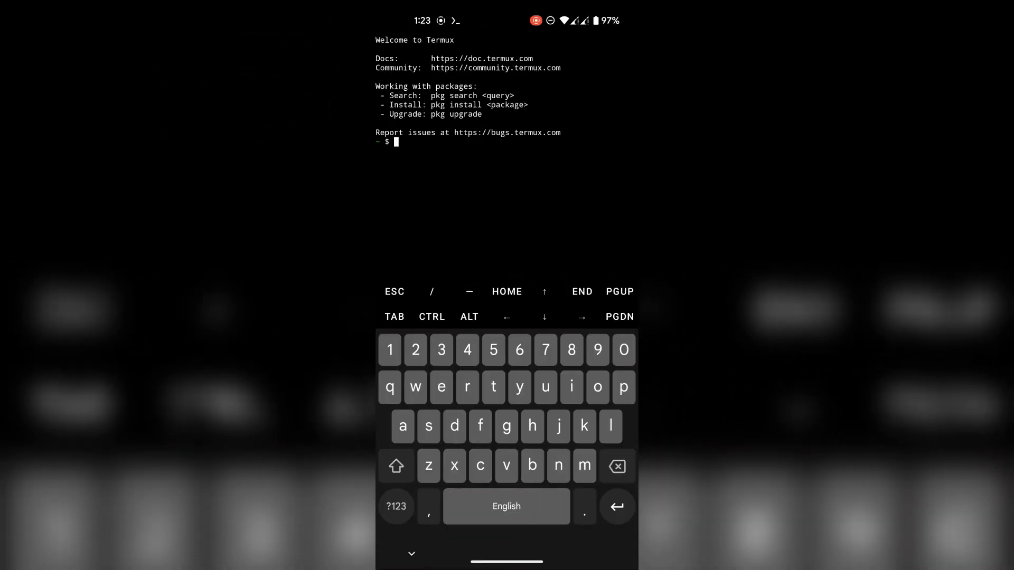
Run pkg update in Termux to refresh the package lists.
text(pkg update)
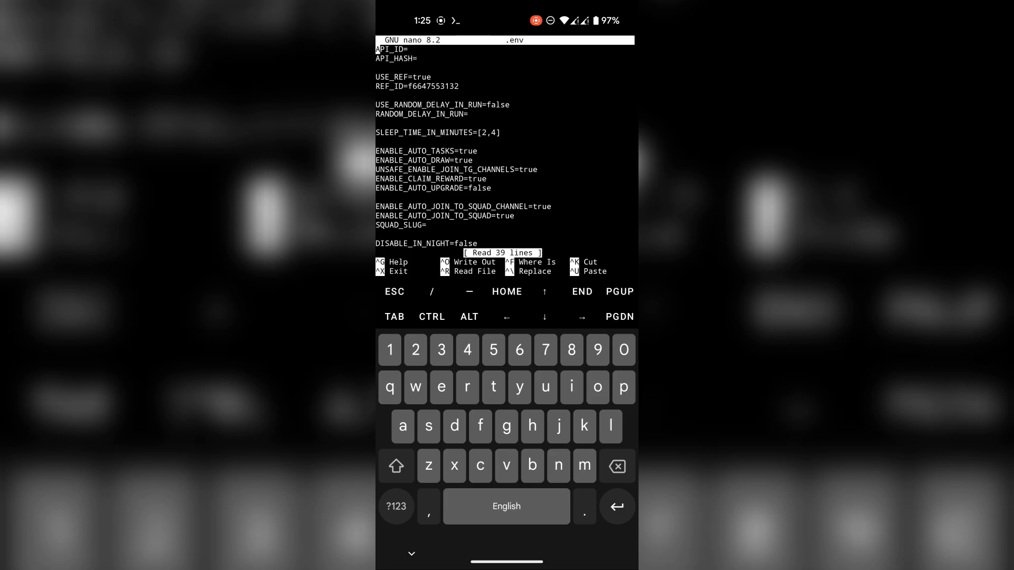
Paste the API ID and hash into .env, save it, and begin the python launch command.
click(520, 98)
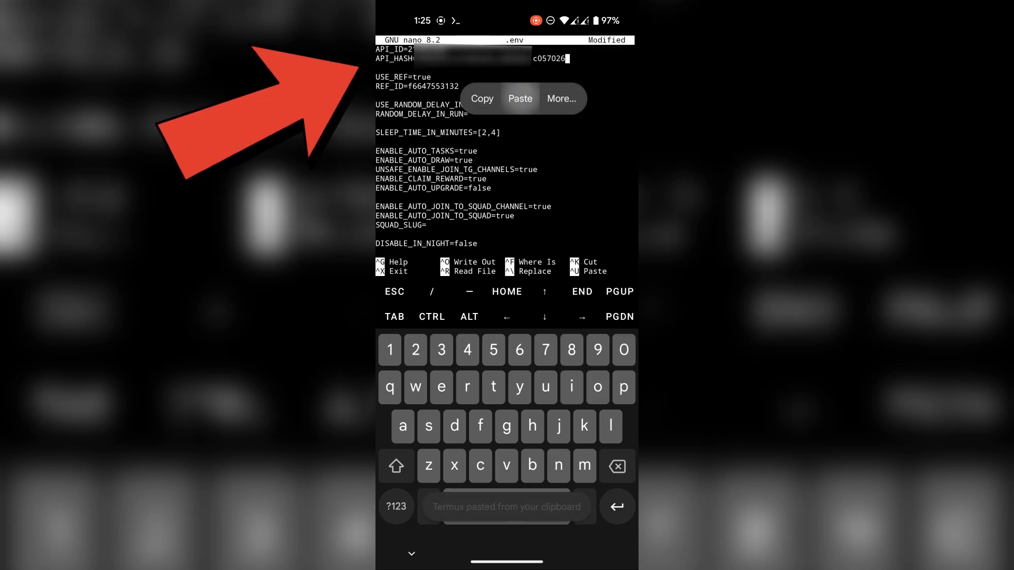
click(520, 98)
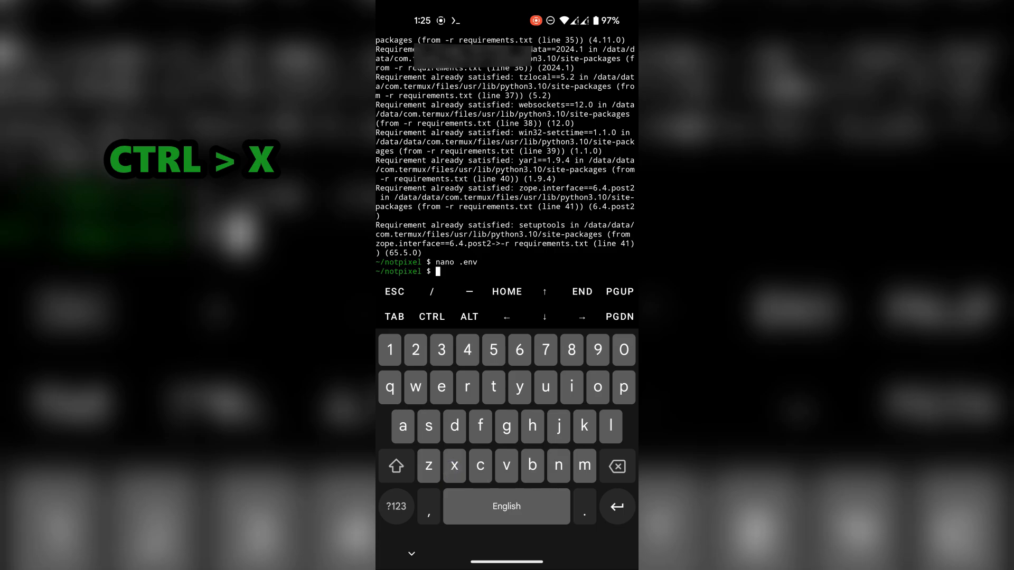
text(python)
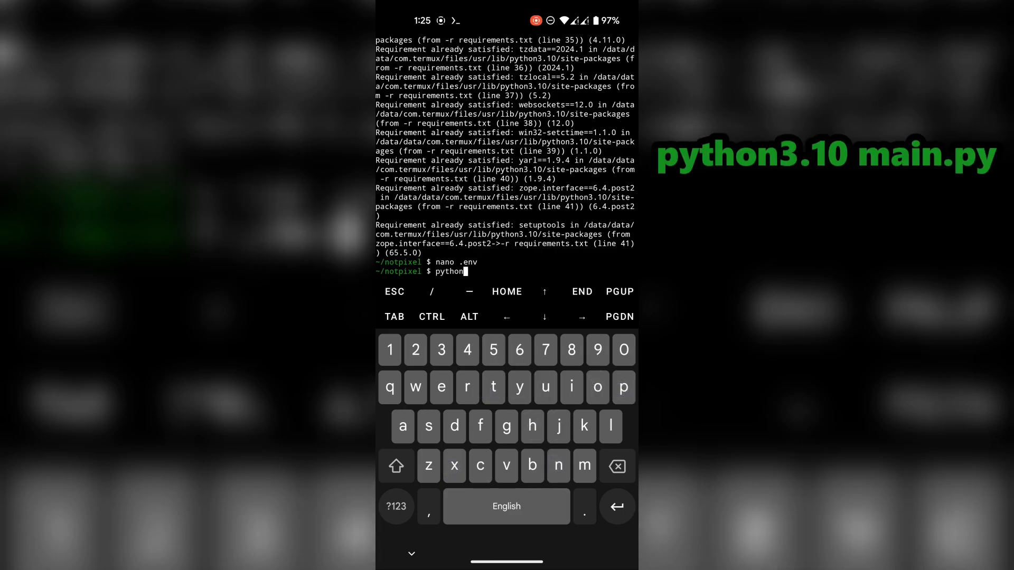